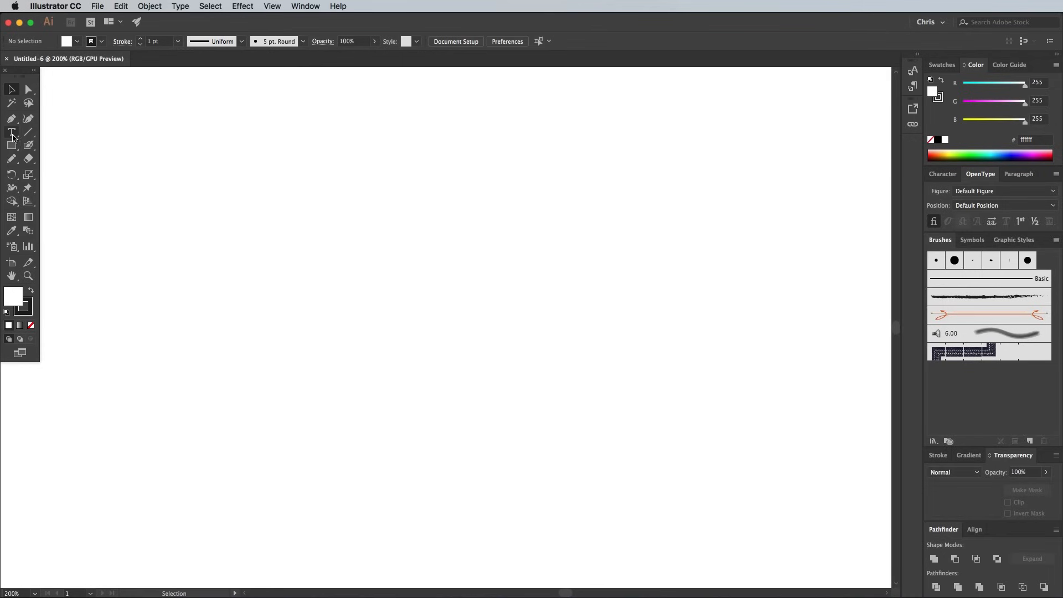
- Set the word 'Slime' in the No. Seven Bold script face with a swash alternate S
type("Slime")
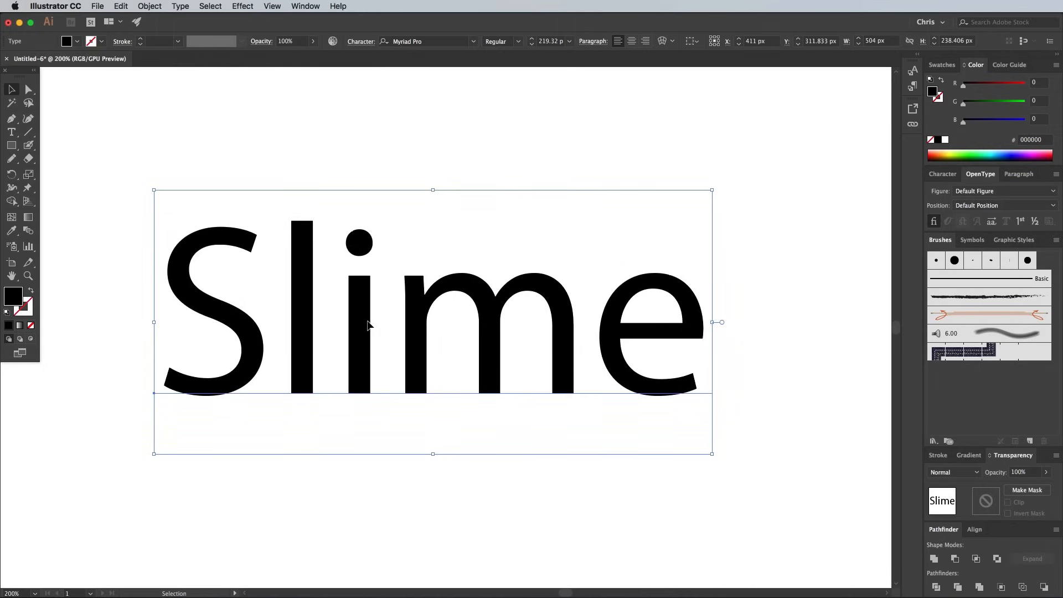
left_click(431, 41)
type("No. Seven Bold")
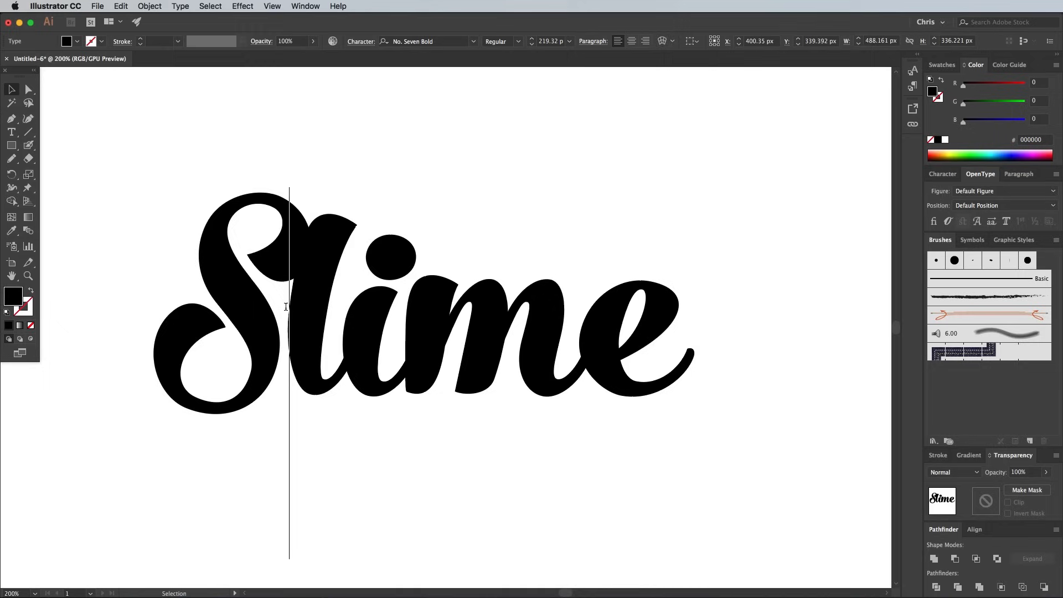
left_click(231, 306)
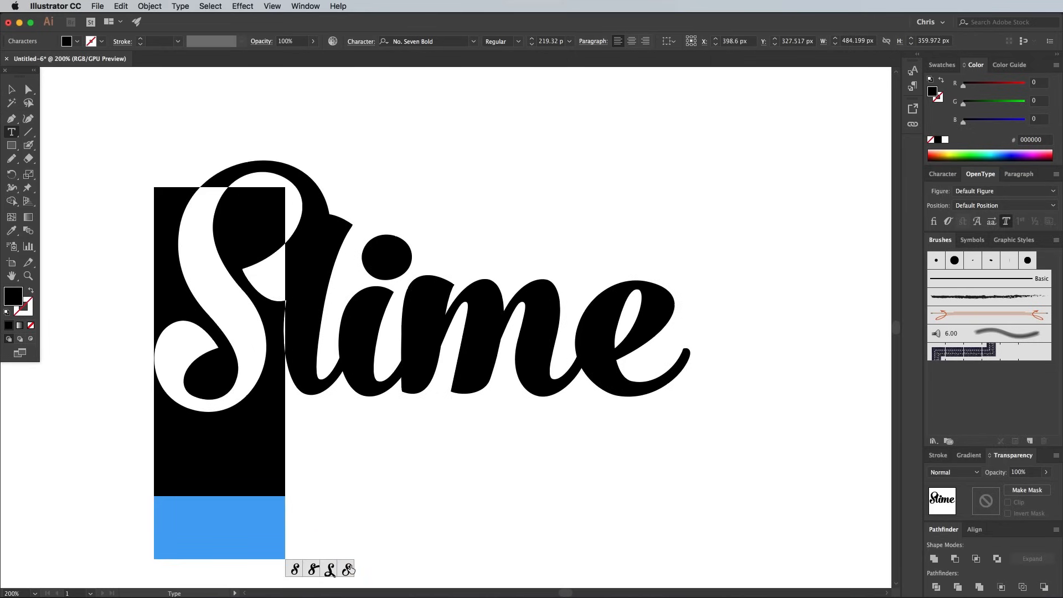
left_click(11, 89)
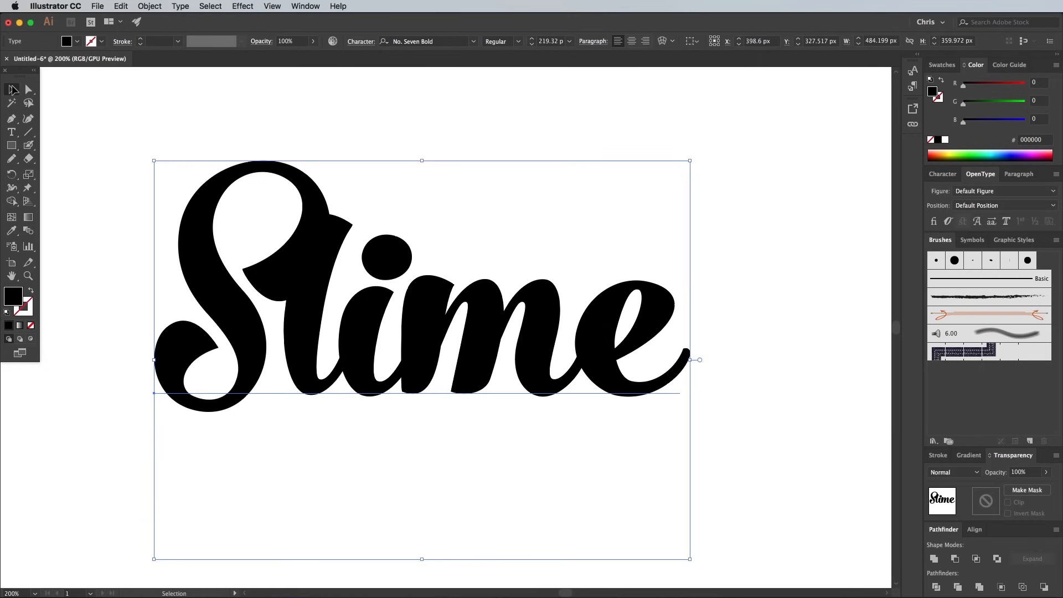
mouse_move(253, 324)
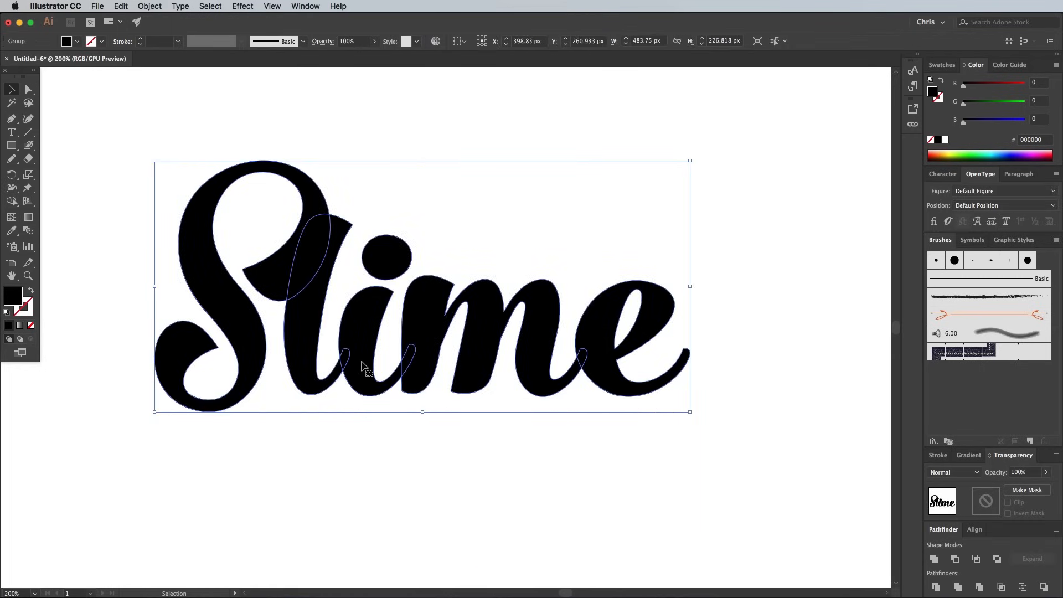
- Convert the lettering to outlines and reselect the outlined word
left_click(288, 412)
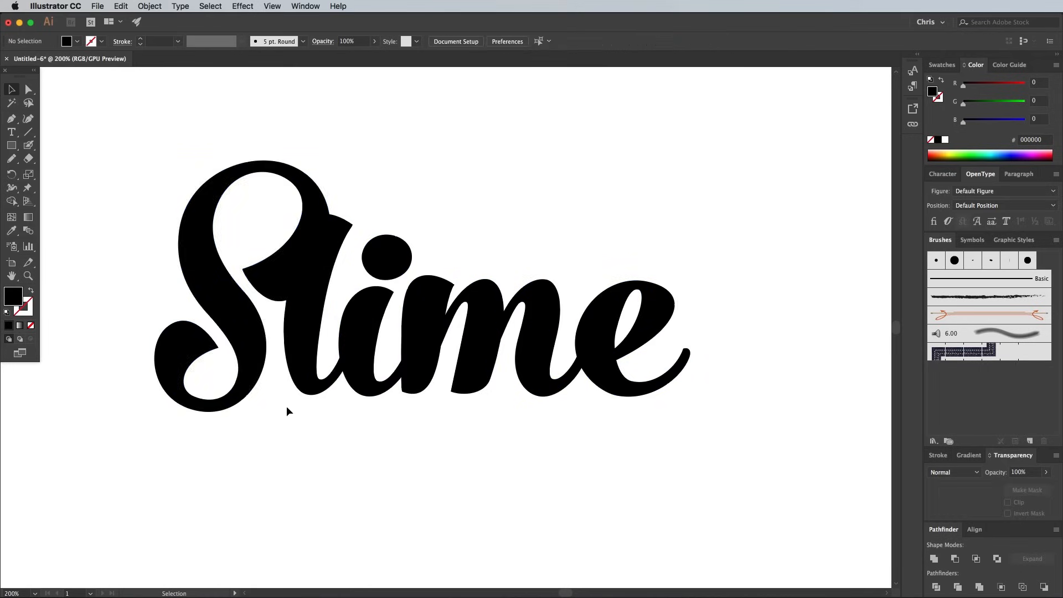
left_click(240, 278)
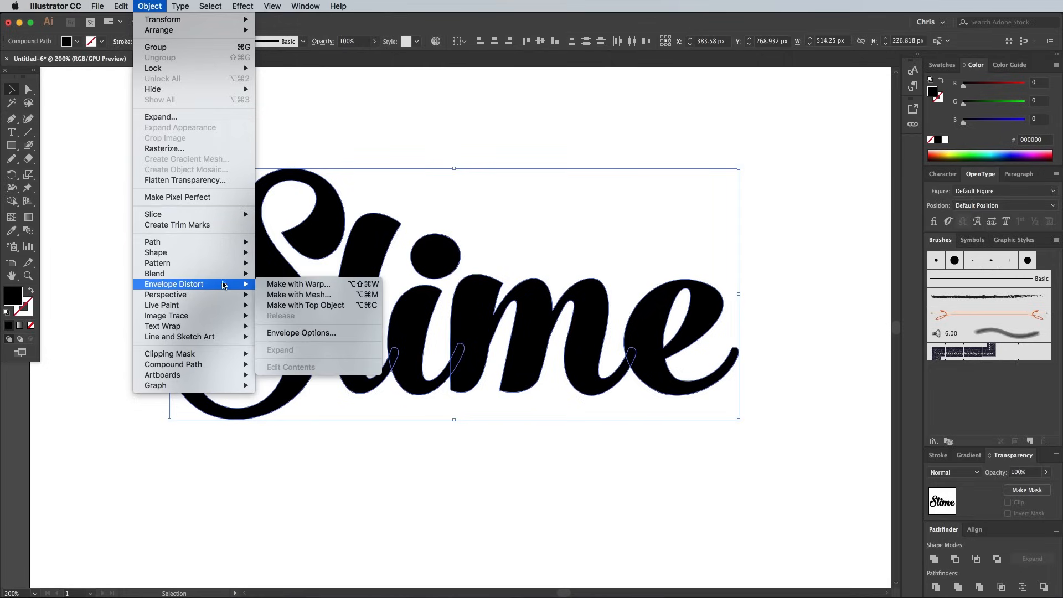
- Warp the lettering with a 15% Arc envelope, tilt it upward and expand it into plain shapes
left_click(298, 285)
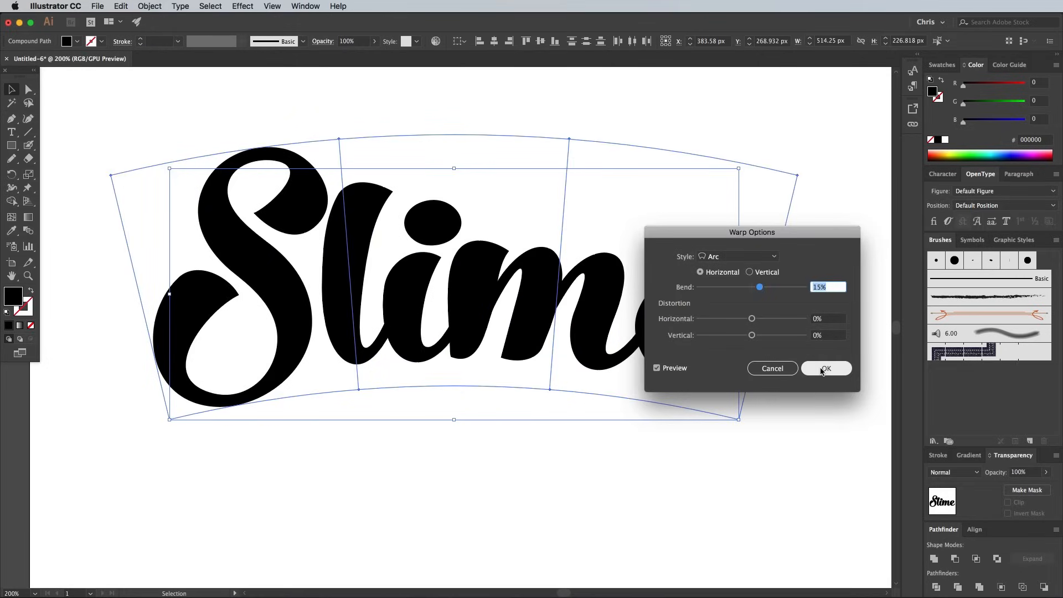
left_click(826, 367)
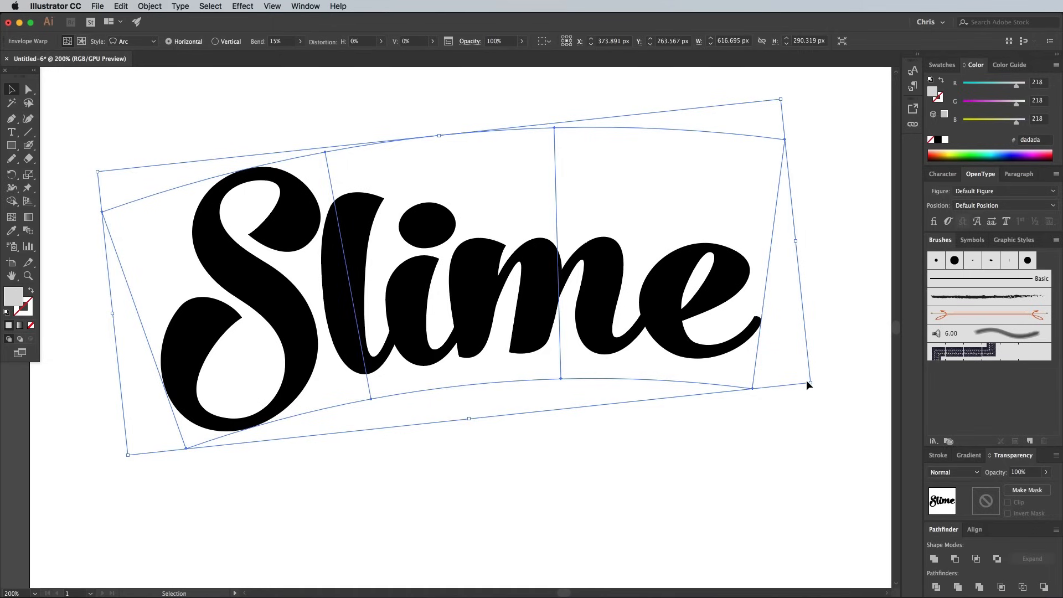
left_click(149, 6)
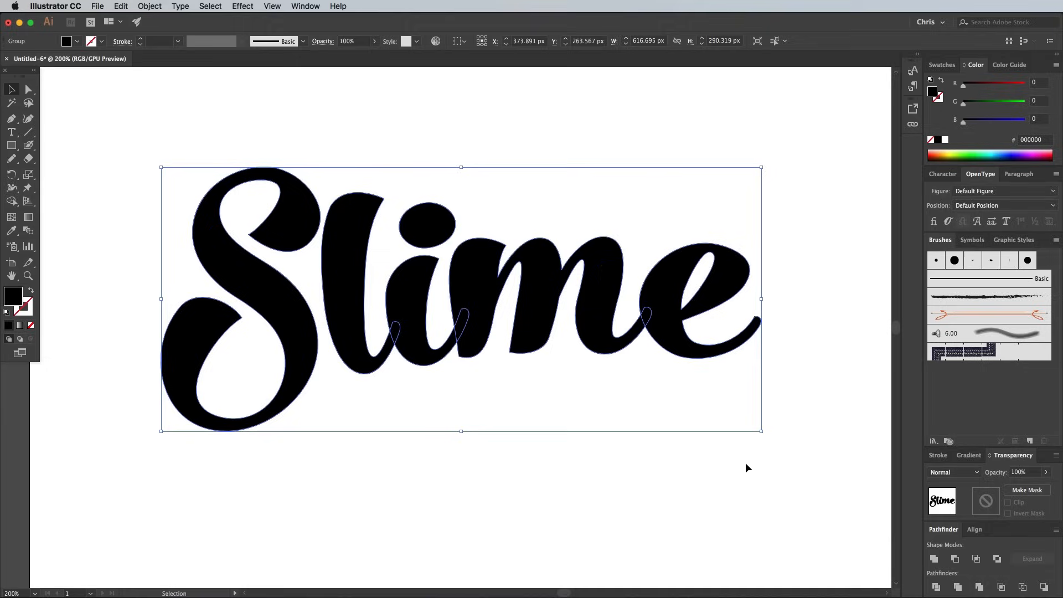
left_click(243, 306)
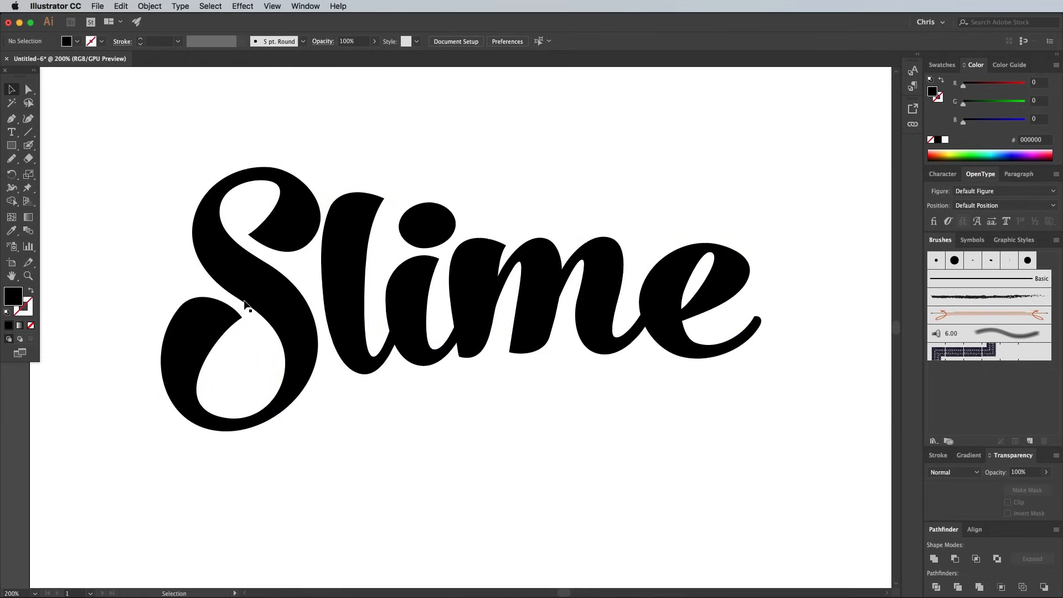
- Configure the Pencil tool for Smooth fidelity with new strokes filled
left_click(11, 160)
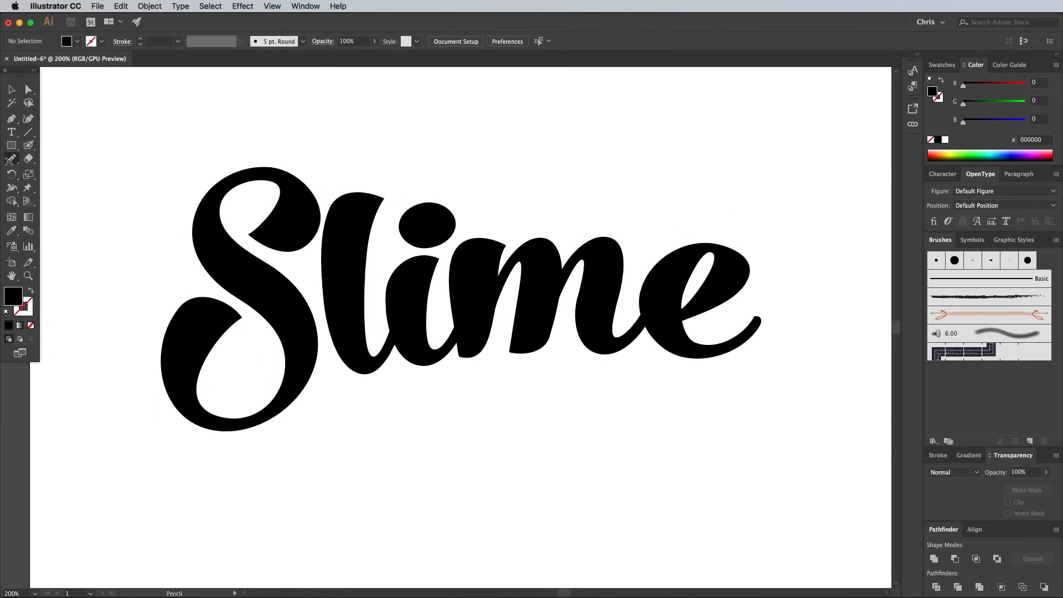
double_click(12, 158)
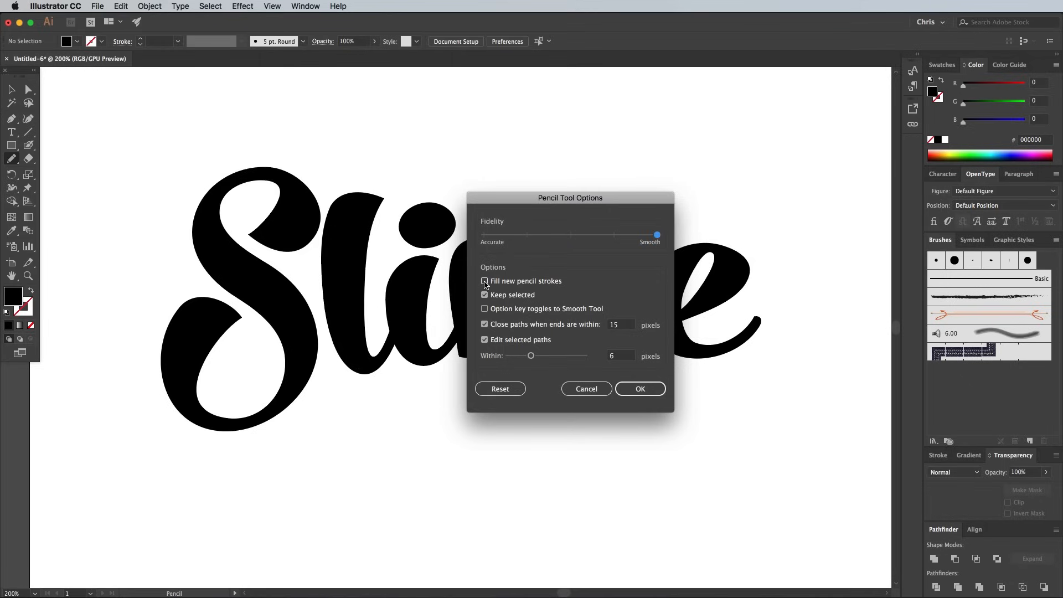
left_click(484, 281)
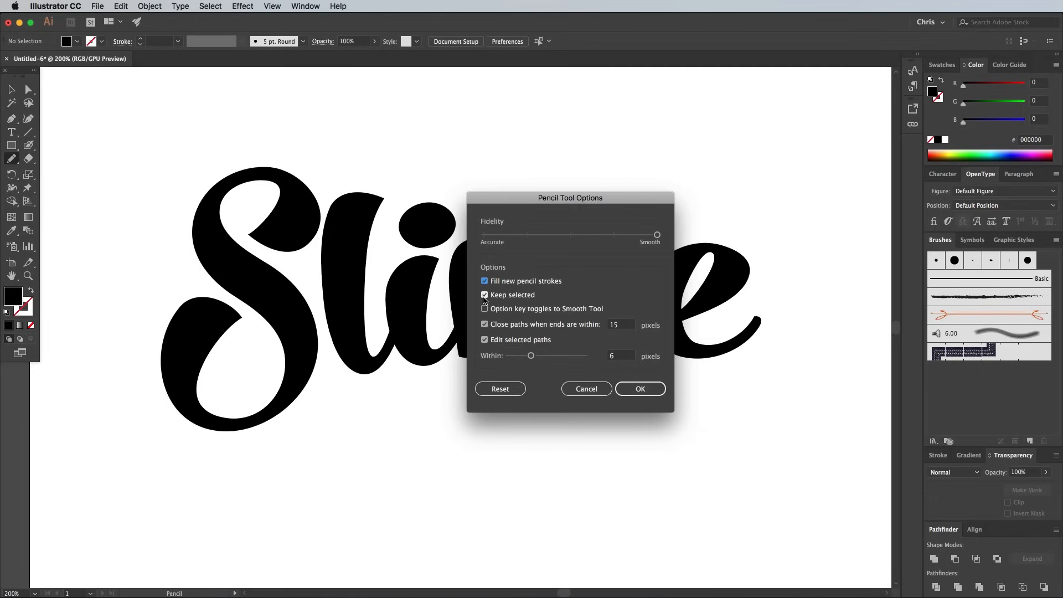
mouse_move(575, 367)
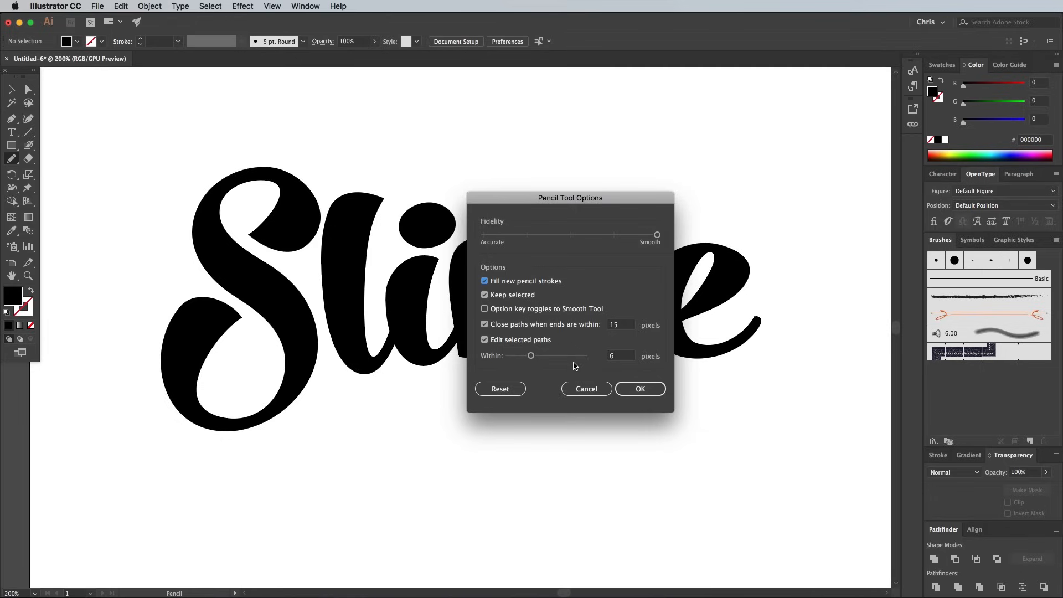
left_click(639, 389)
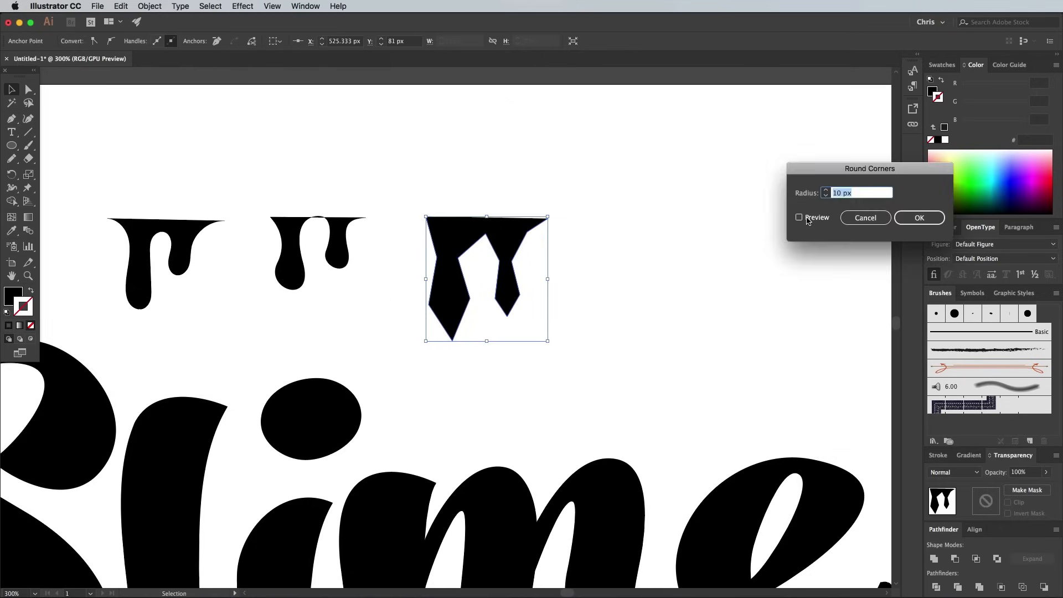
- Round the corners of the freehand drip shape hanging below the S
left_click(799, 217)
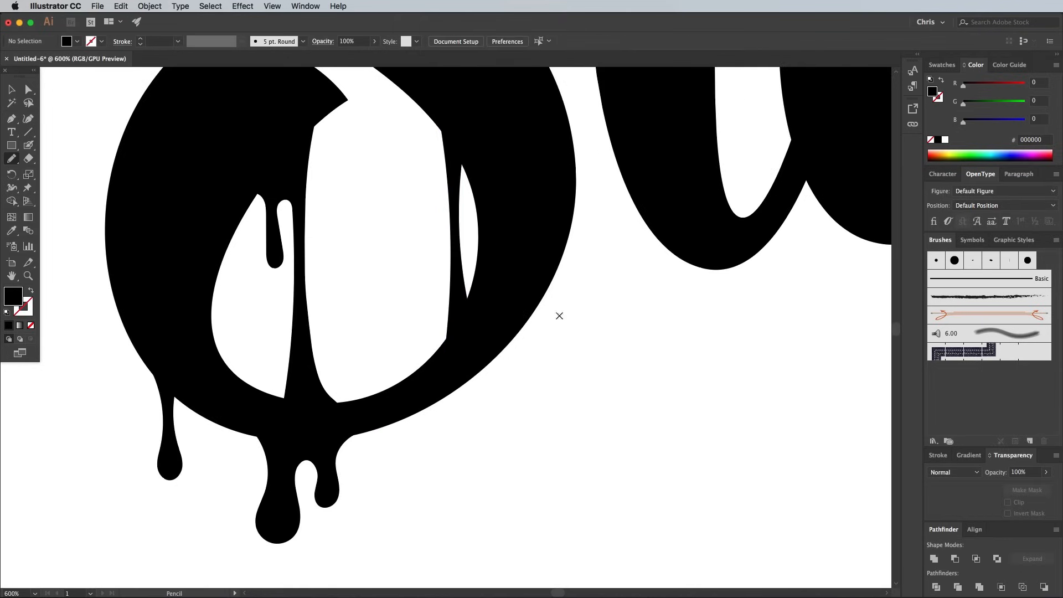
mouse_move(559, 246)
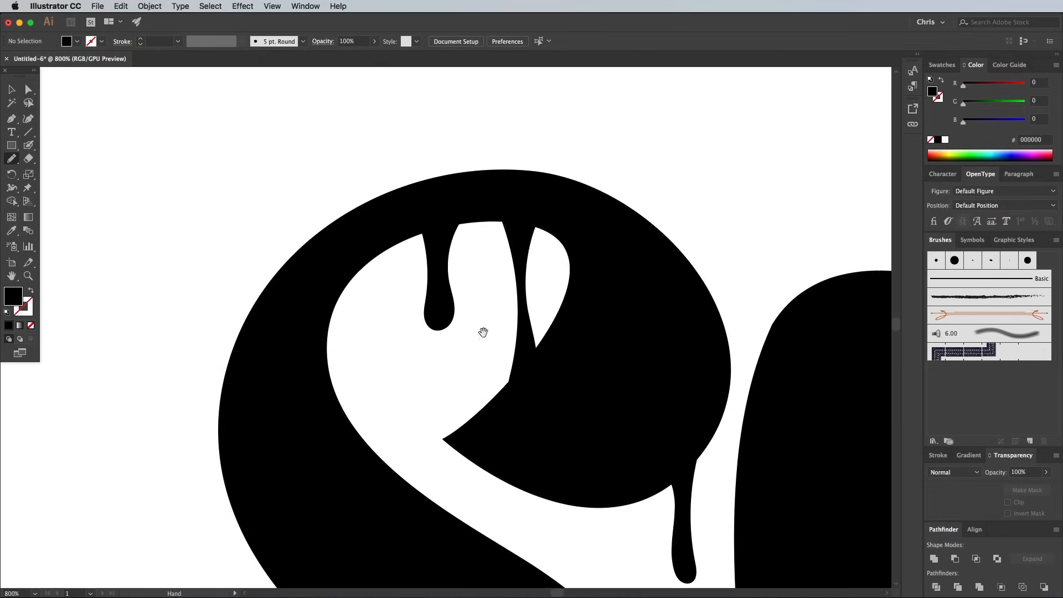
- Adjust anchor points on the additional drip shapes beneath the letters
left_click(28, 89)
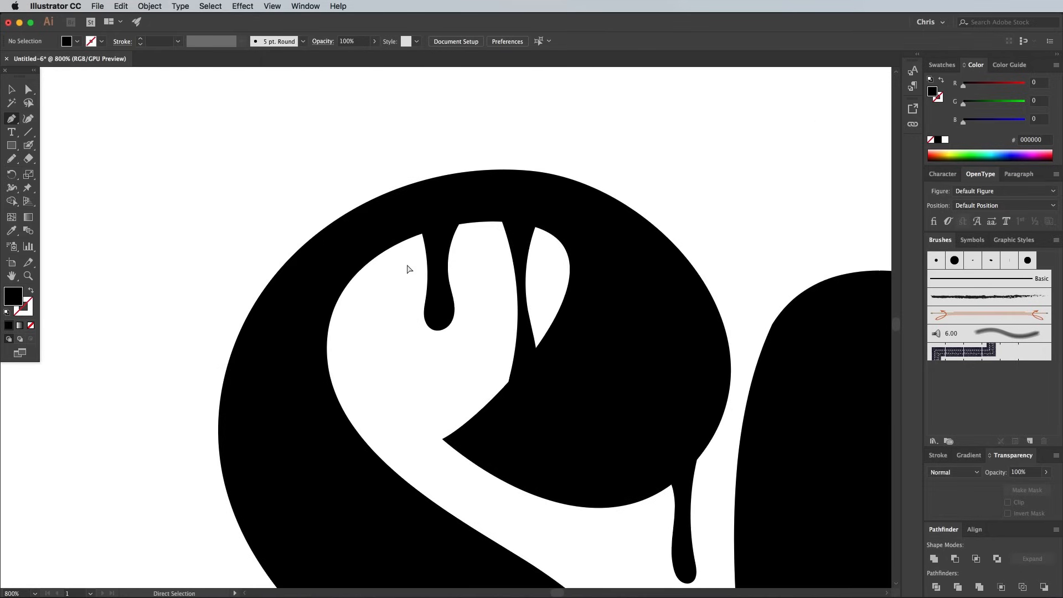
left_click(271, 7)
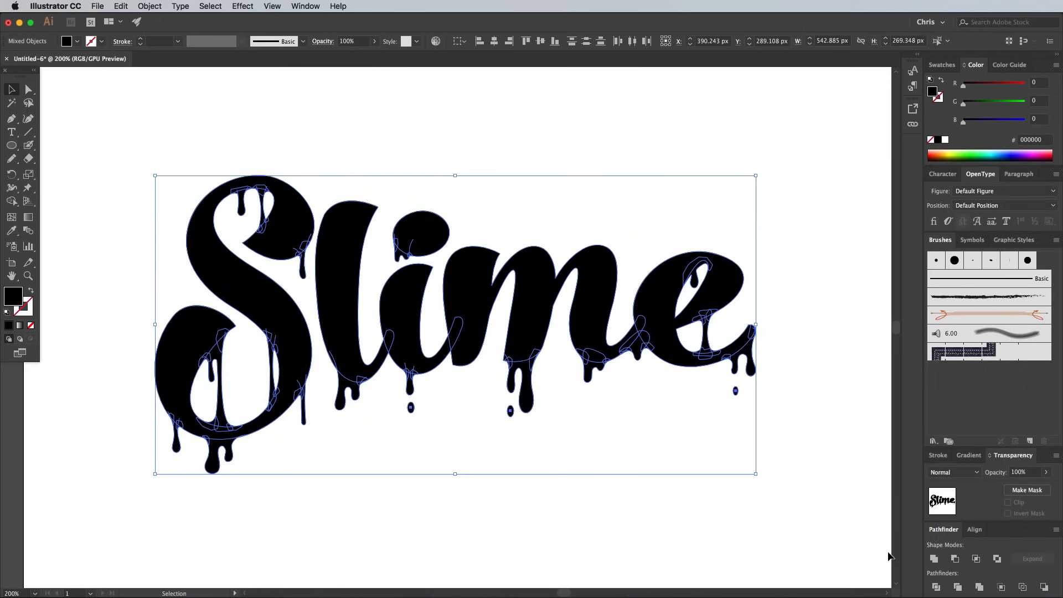
- Merge the letters and drips into one shape and fill it bright green (#35db1d)
left_click(935, 558)
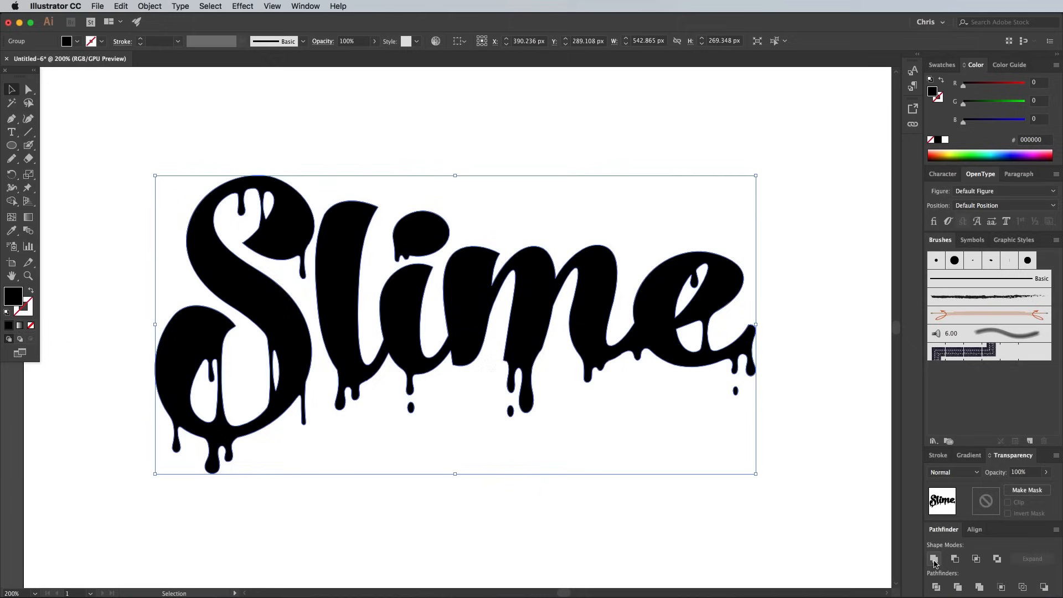
mouse_move(762, 534)
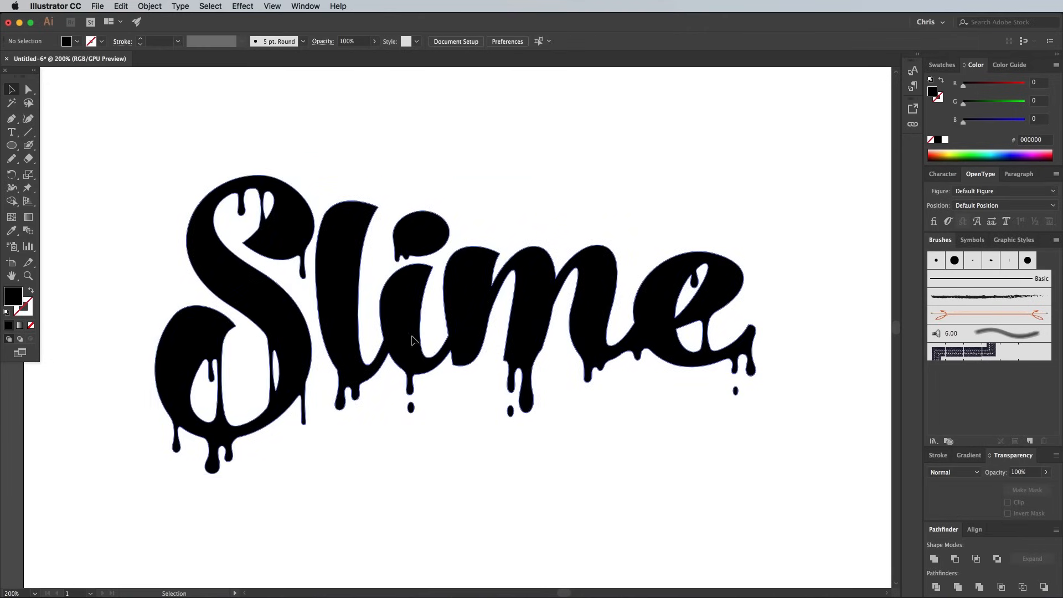
left_click(416, 339)
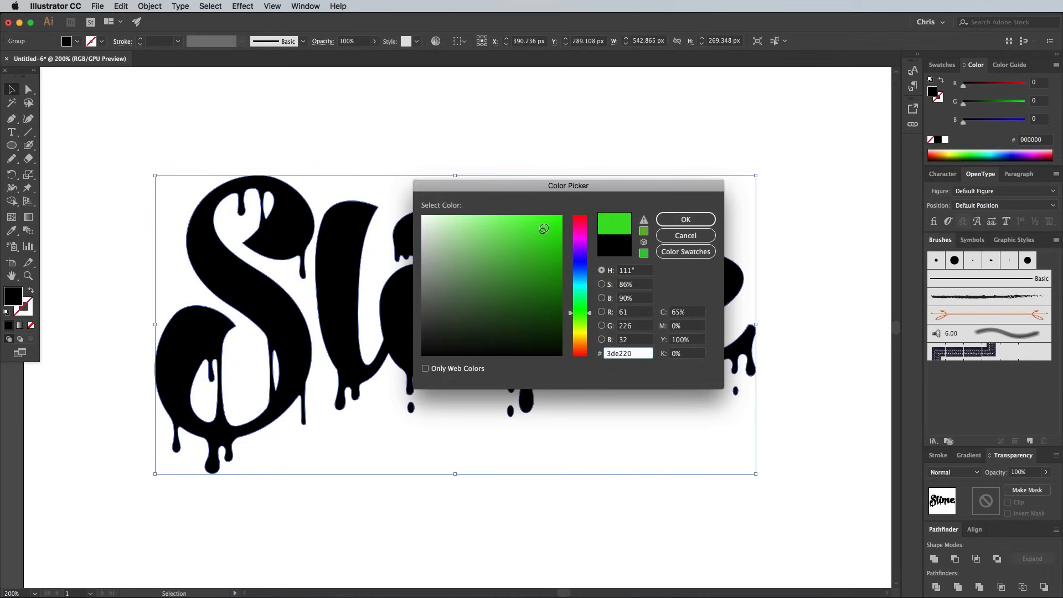
left_click(543, 236)
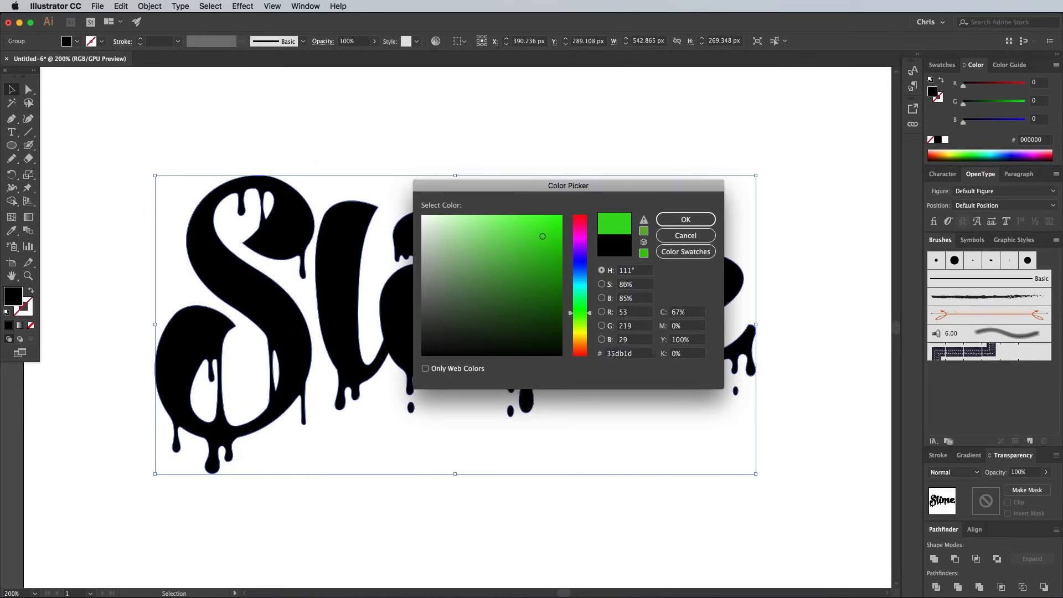
left_click(684, 219)
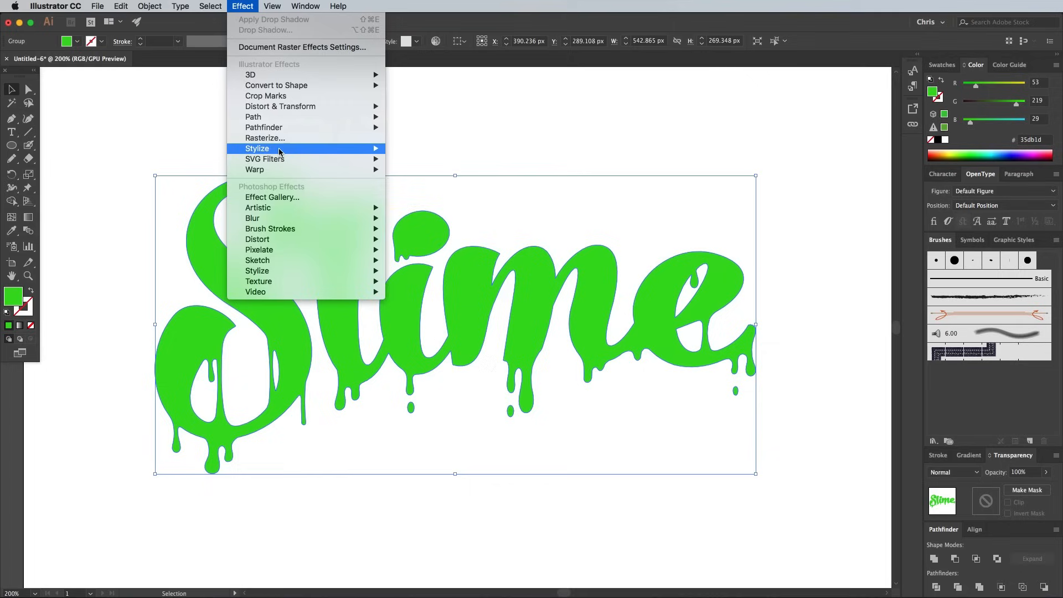
- Apply an Inner Glow in Overlay mode at 50% opacity with a 10 px blur
left_click(258, 148)
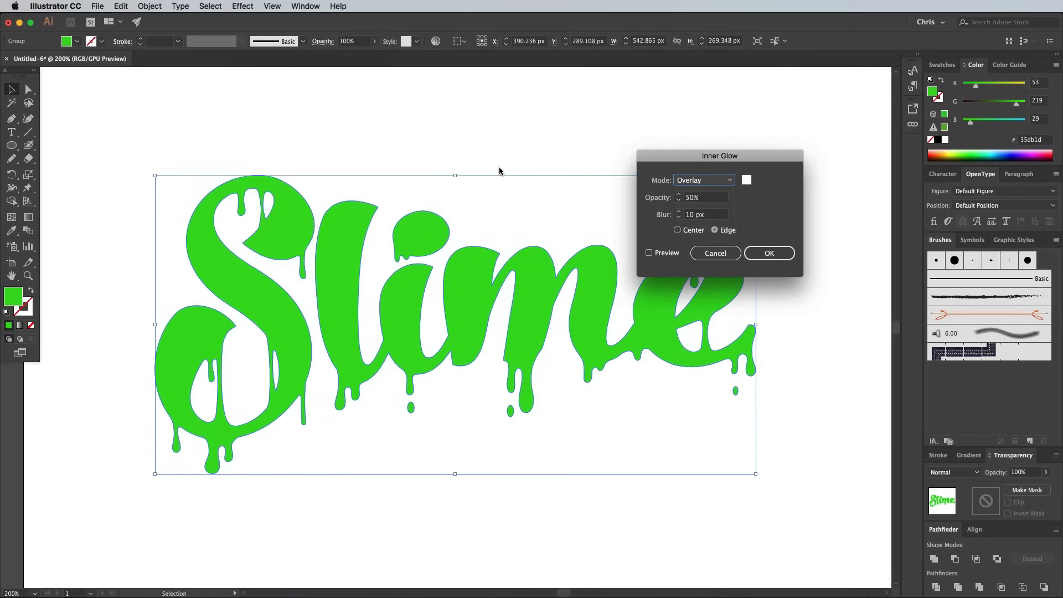
mouse_move(703, 199)
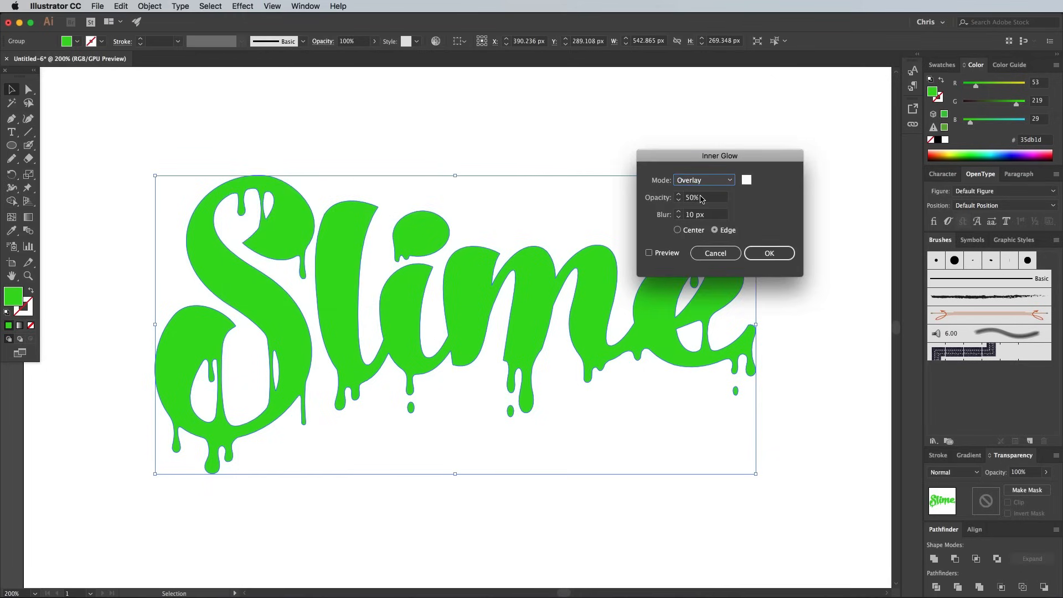
triple_click(702, 197)
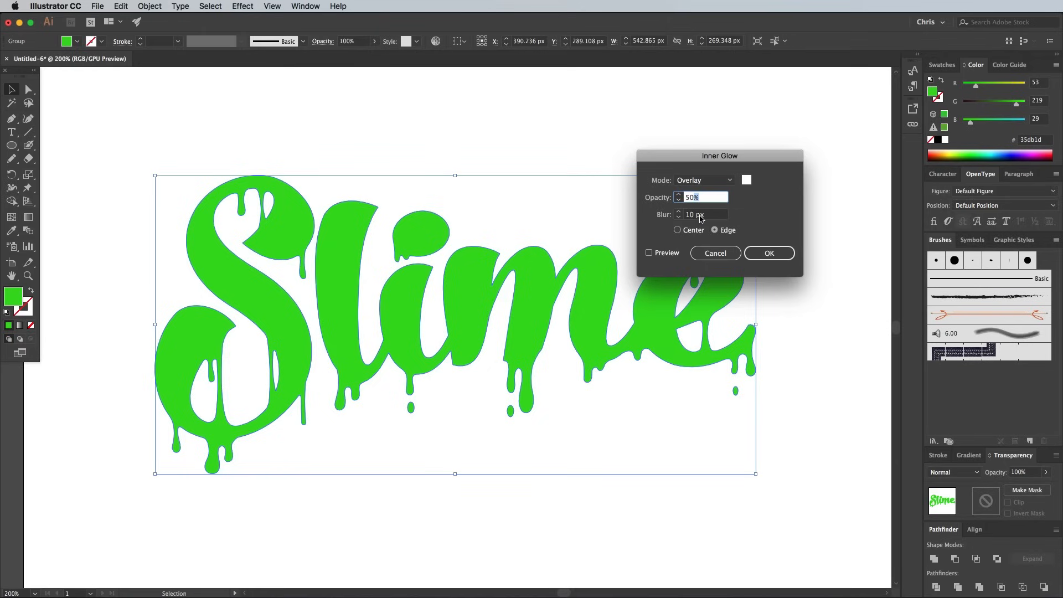
left_click(649, 253)
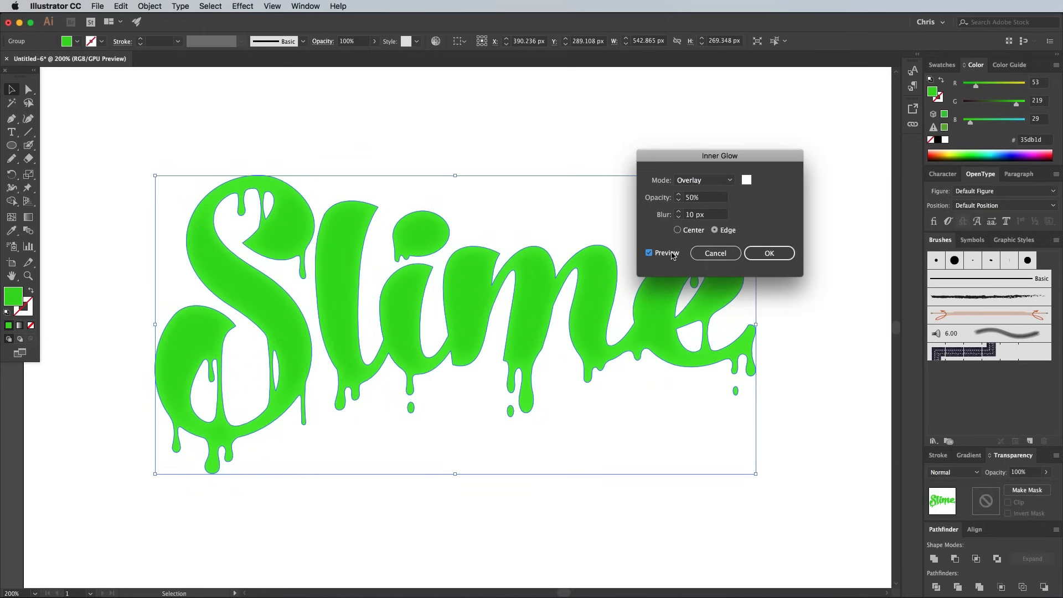
left_click(715, 252)
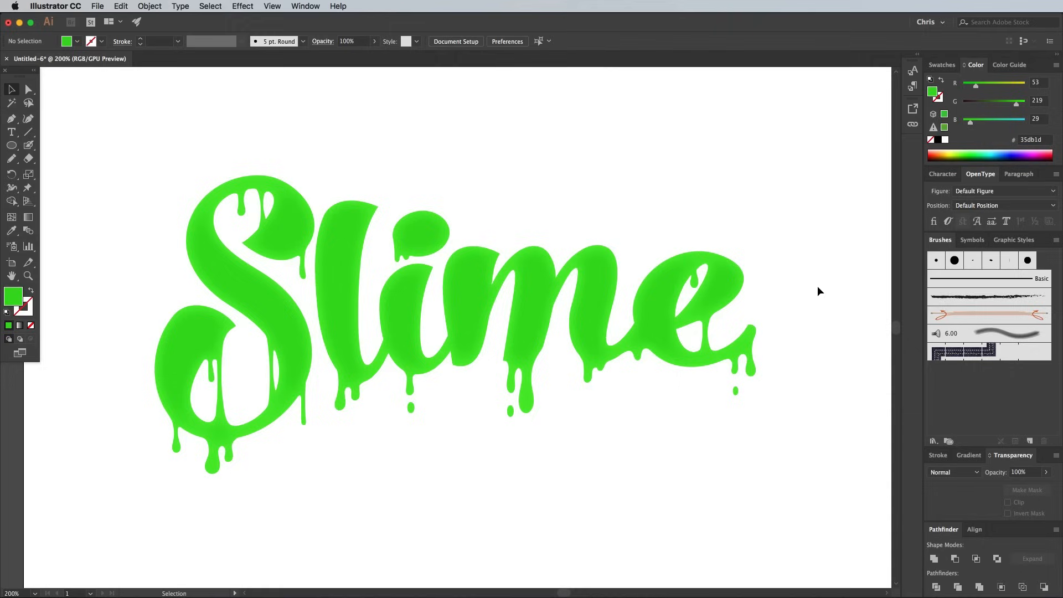
mouse_move(814, 290)
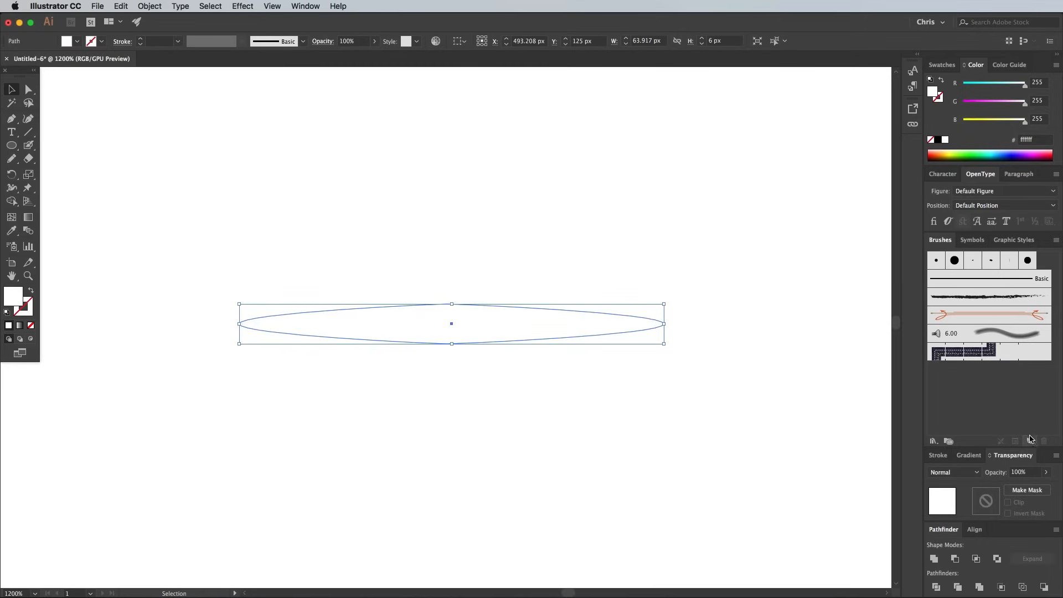
- Create a new Art Brush from the white ellipse using the Tints colorization method
left_click(1030, 442)
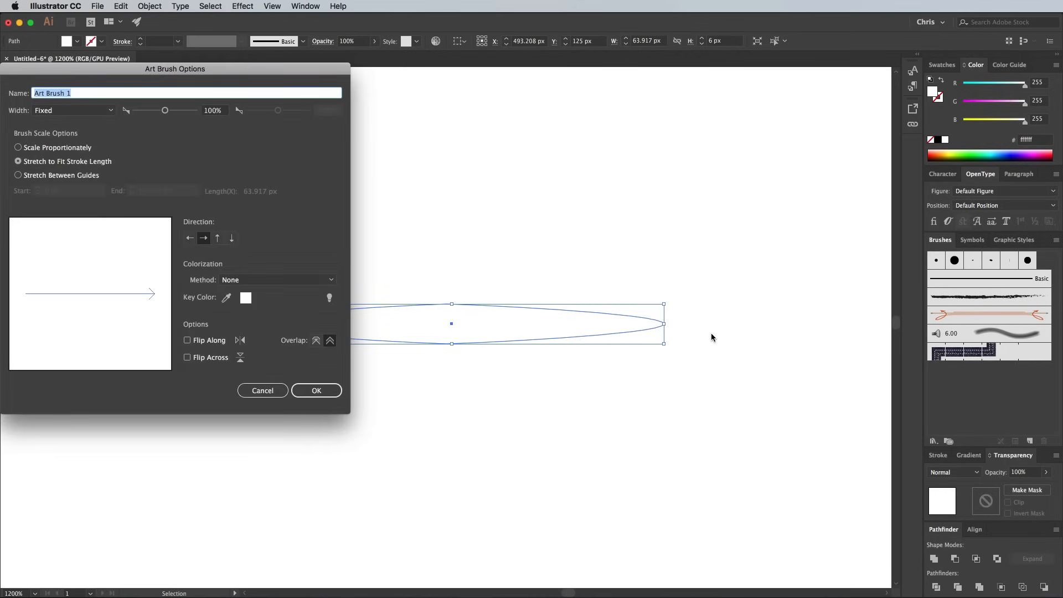
left_click_drag(175, 69, 395, 123)
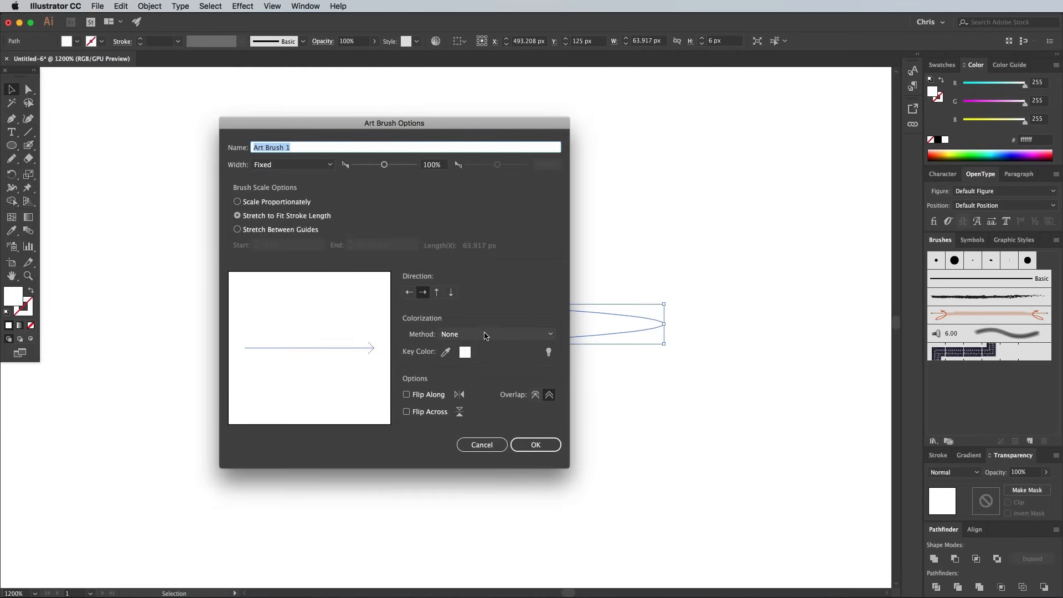
left_click(495, 333)
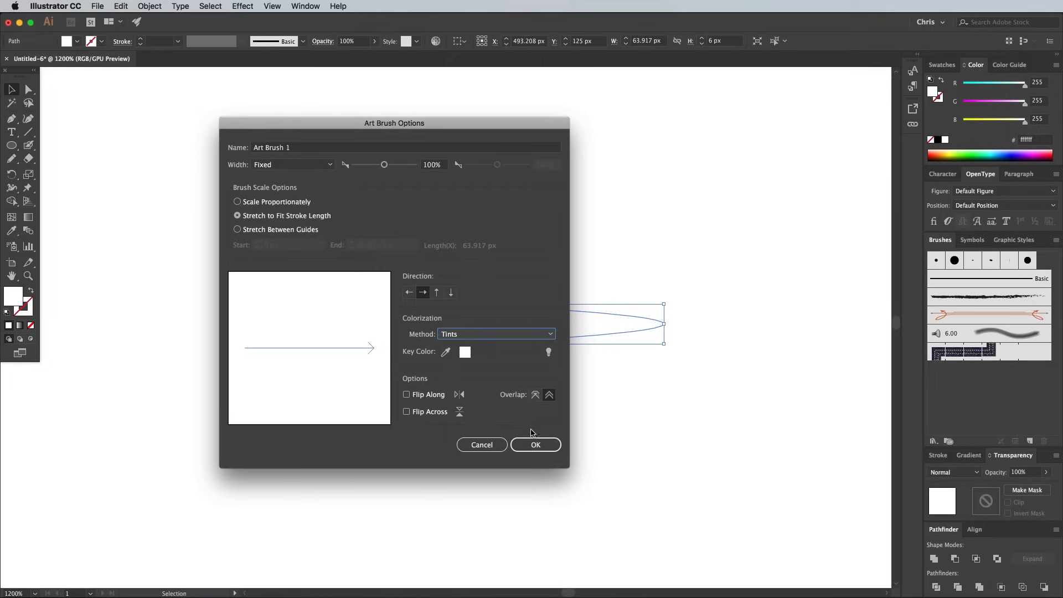
left_click(535, 446)
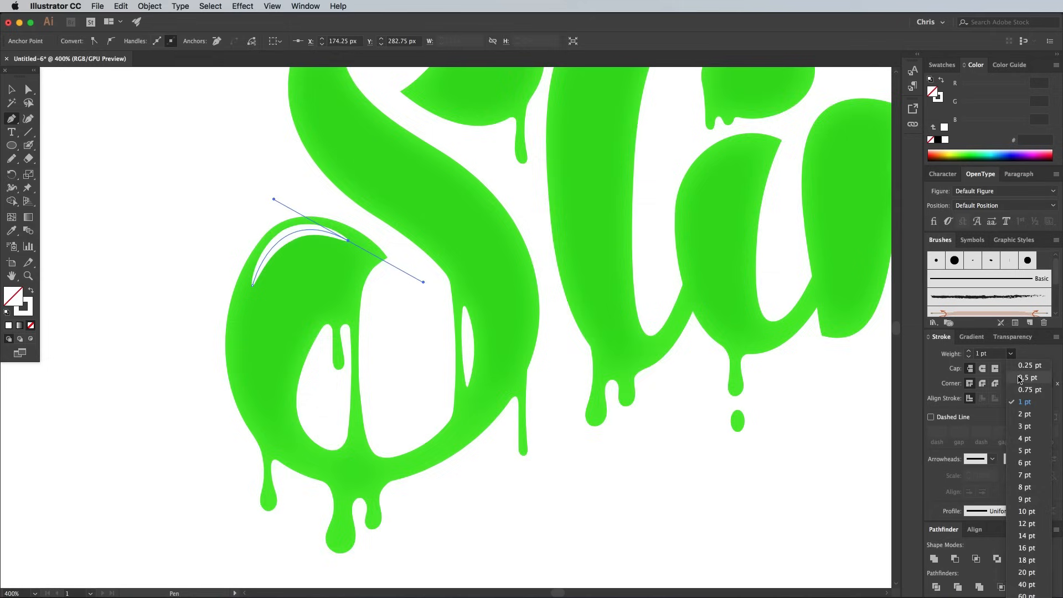
- Set the white highlight brush strokes to a 0.5 pt weight
left_click(1028, 378)
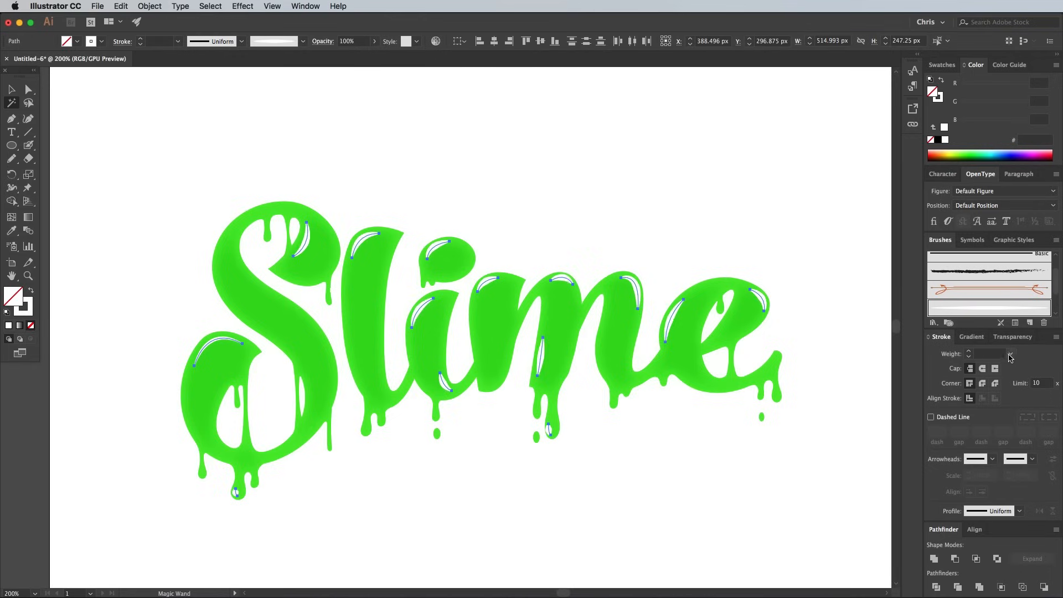
- Blend the highlight strokes in Soft Light mode via the Transparency panel
left_click(990, 354)
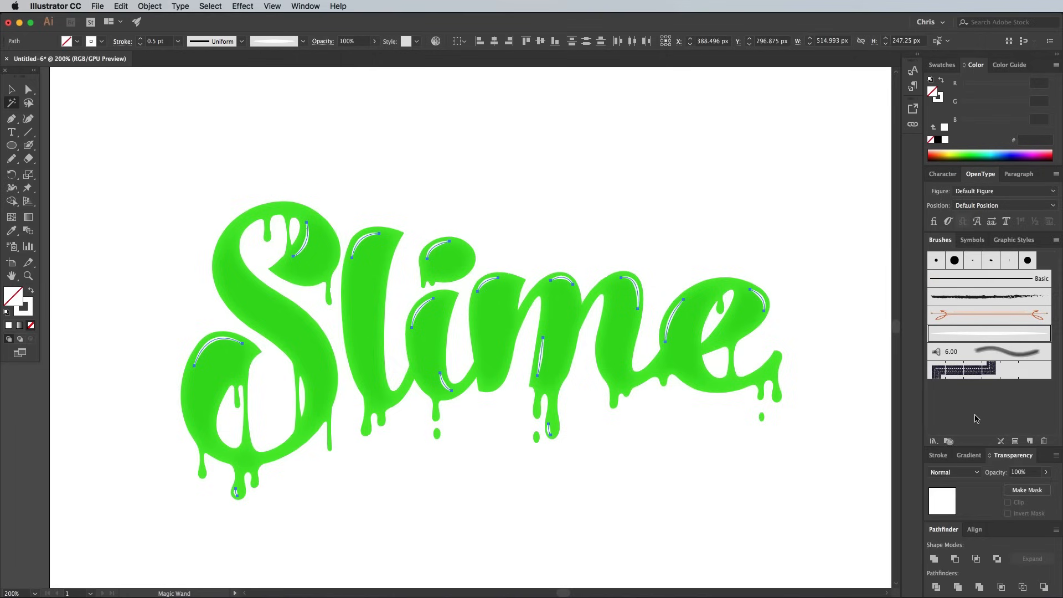
left_click(953, 472)
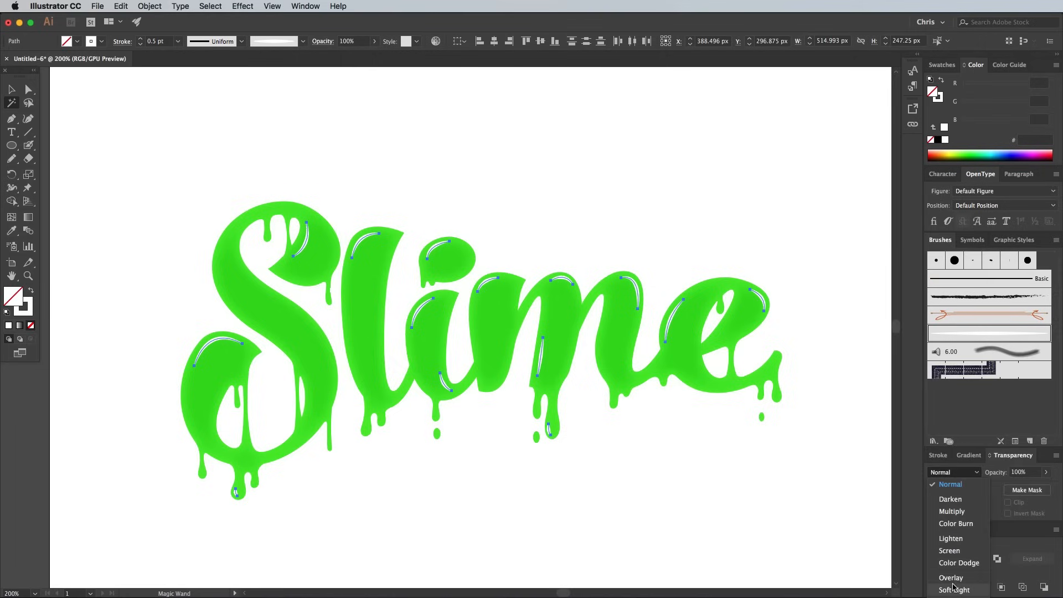
left_click(955, 591)
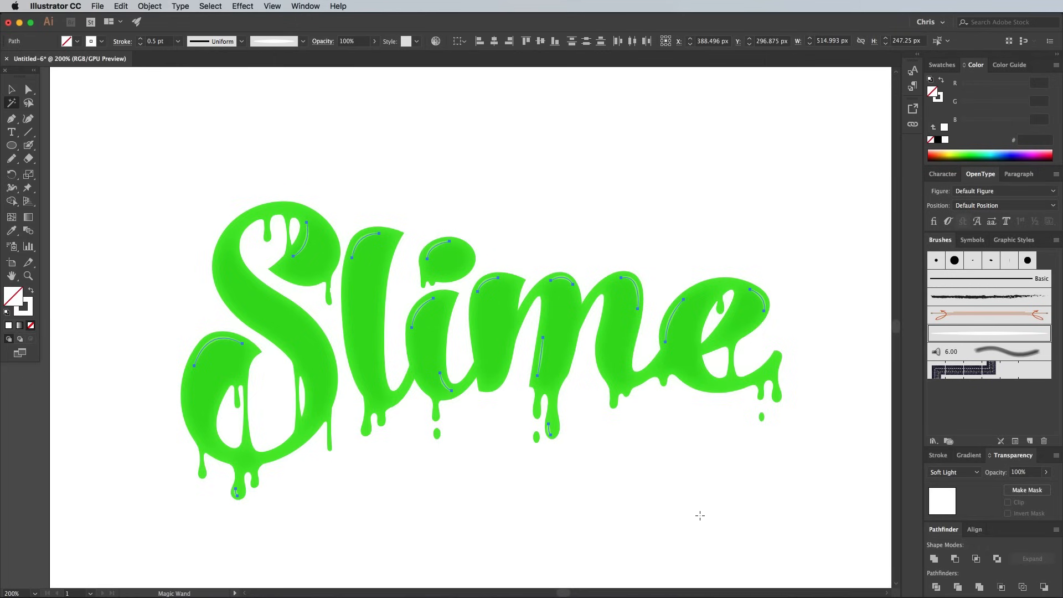
- Soften the highlights with a small-radius Gaussian Blur
left_click(243, 5)
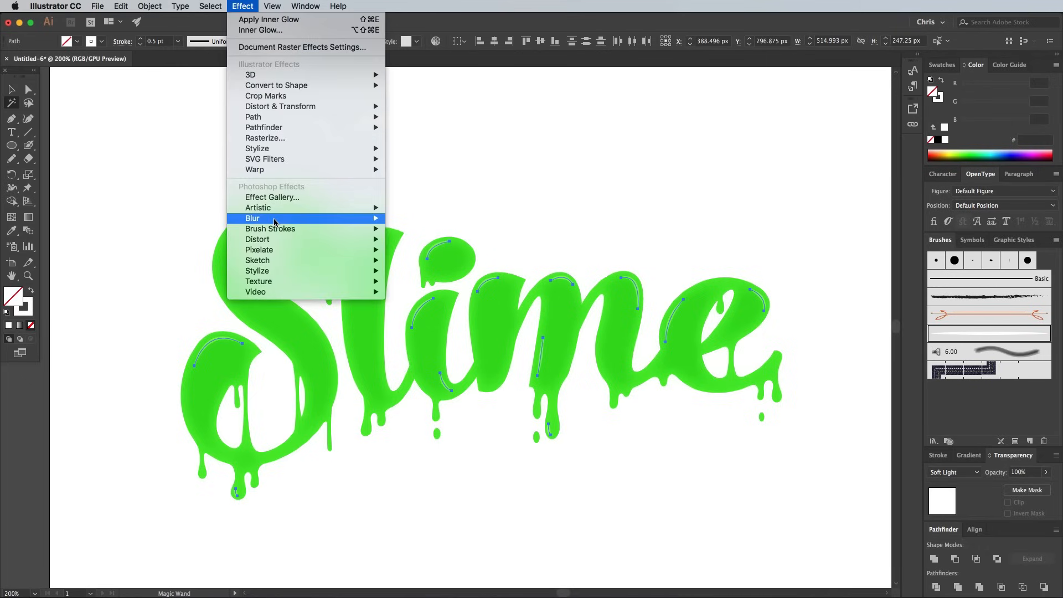
left_click(253, 218)
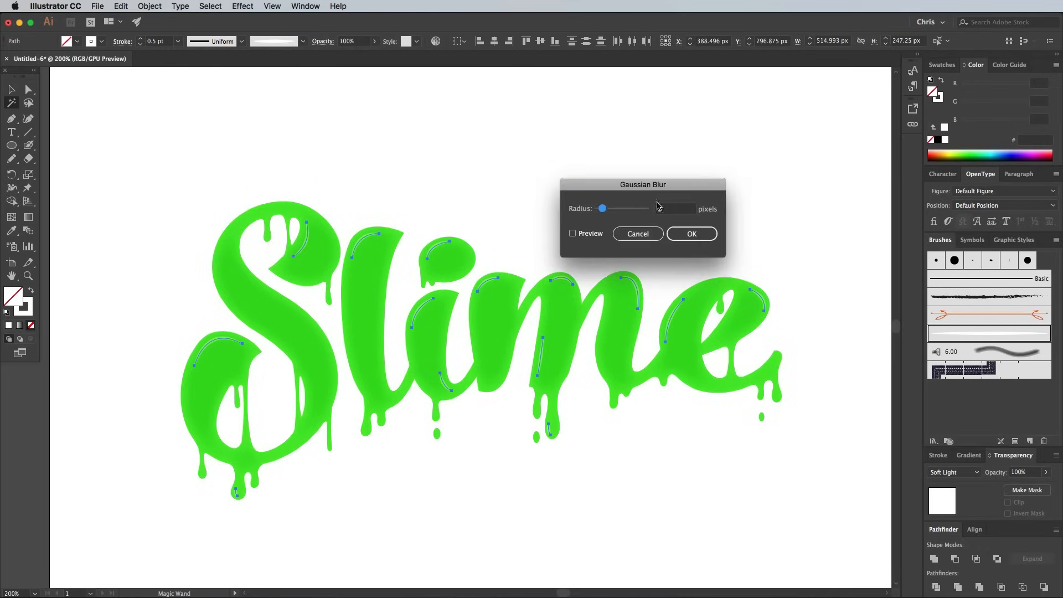
left_click(637, 233)
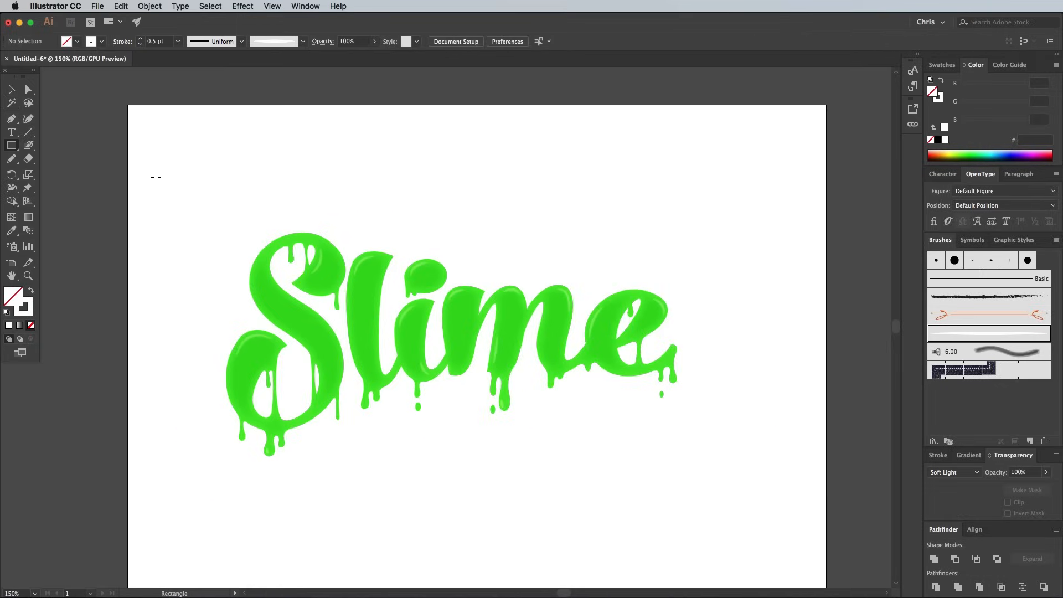
- Cover the artboard with a rectangle and give it a pale yellow (#f2f7b7) fill
left_click(466, 306)
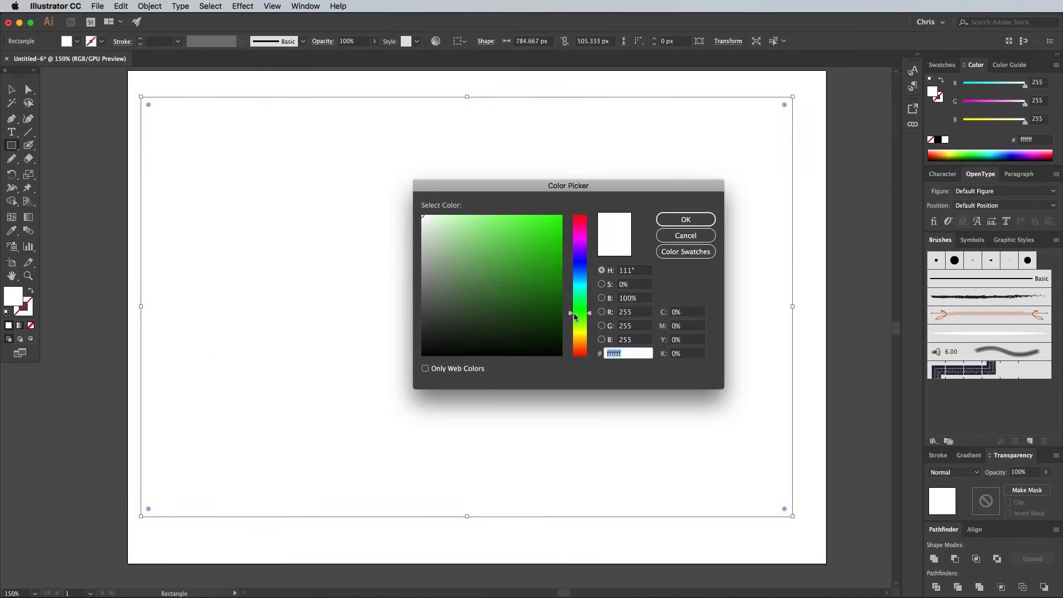
left_click(459, 219)
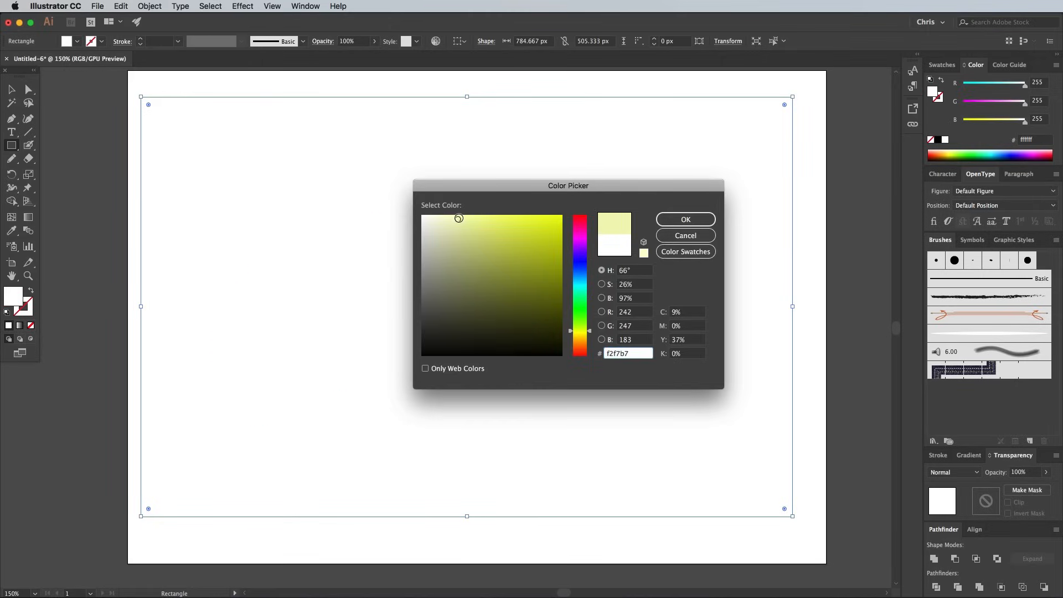